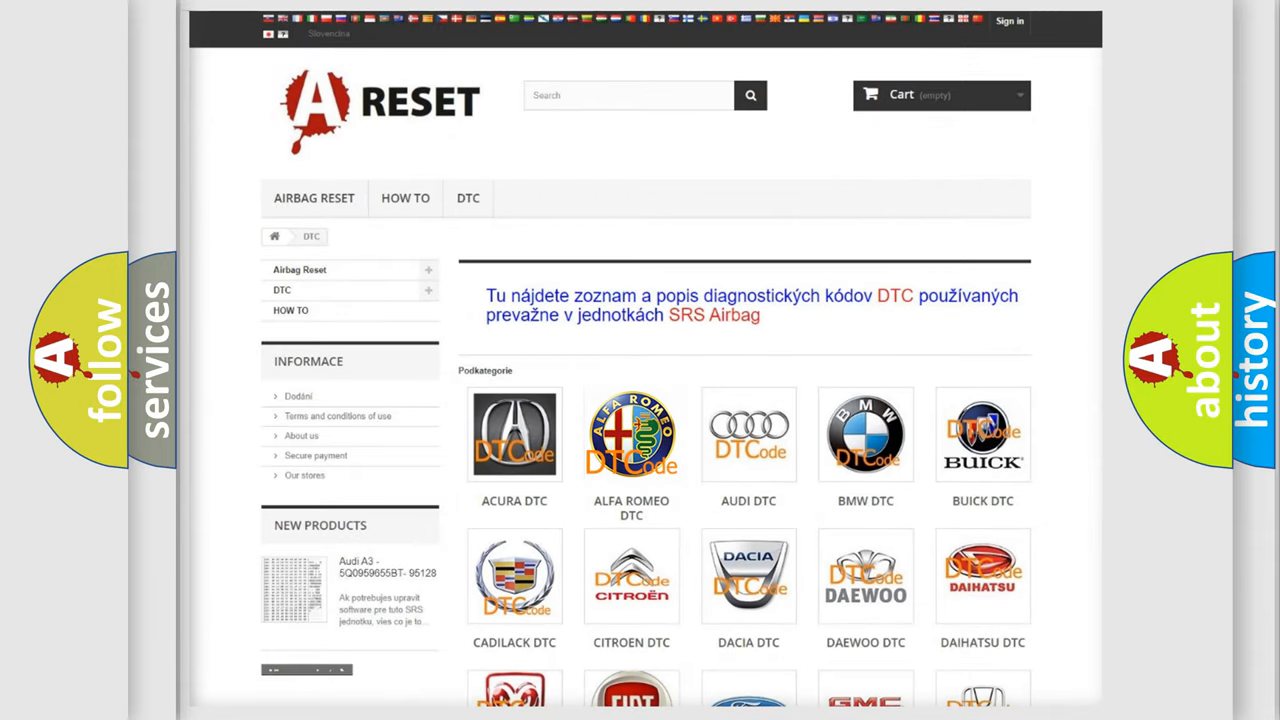
# - Show the Alfa Romeo airbag fault code list down through the C2 and P-series entries
pyautogui.click(632, 434)
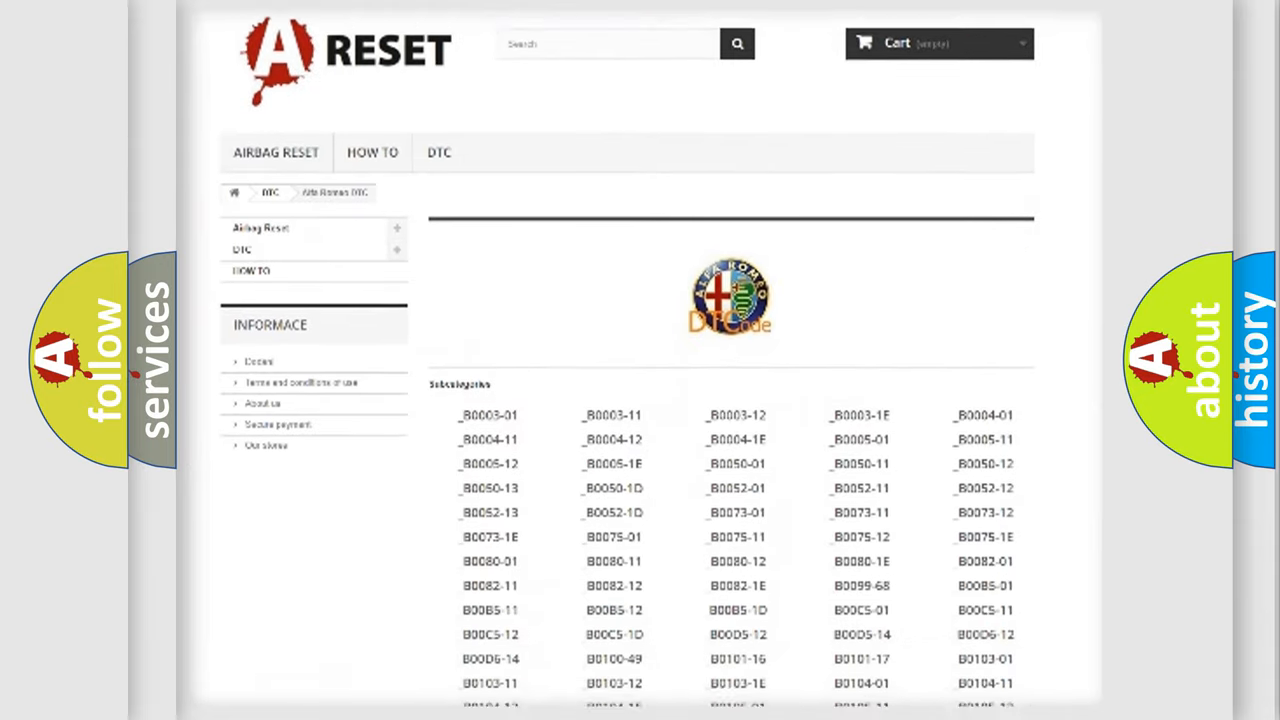
pyautogui.scroll(-3)
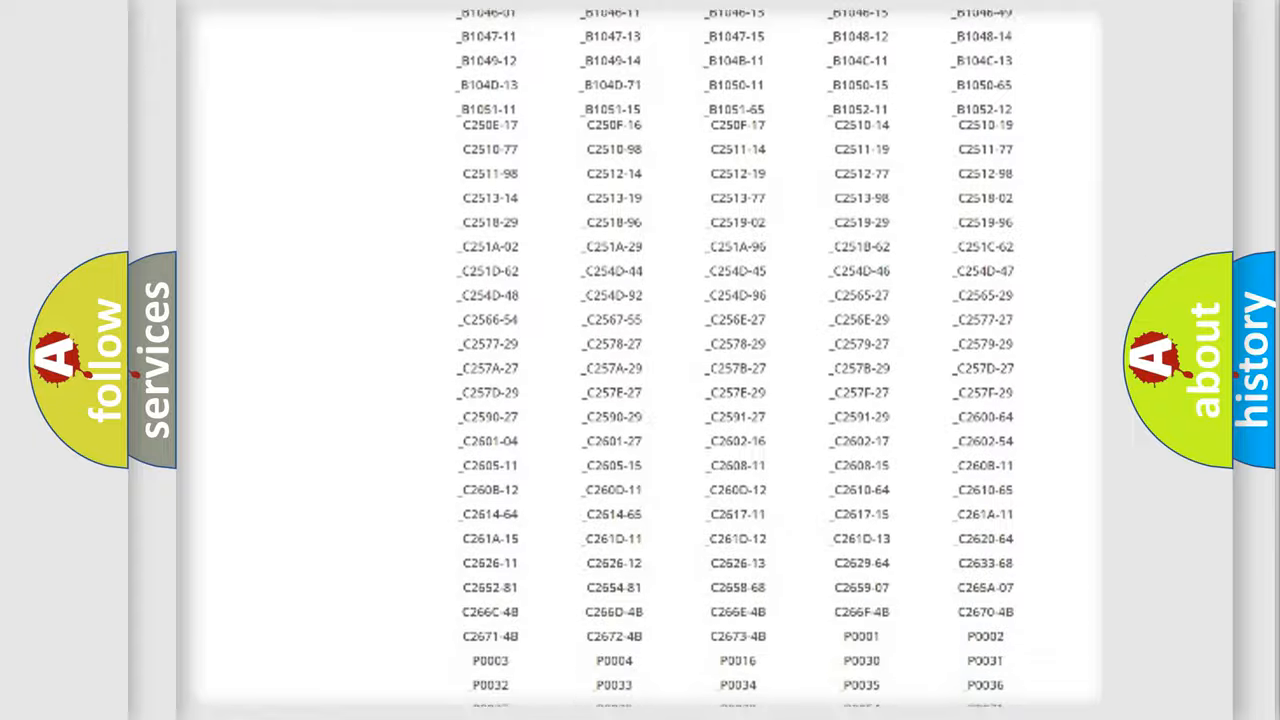